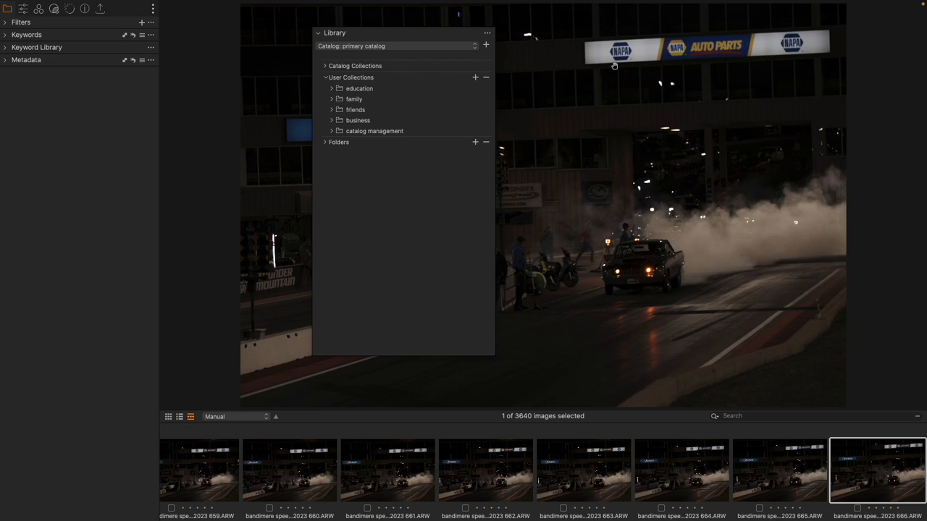
mouse_move(462, 2)
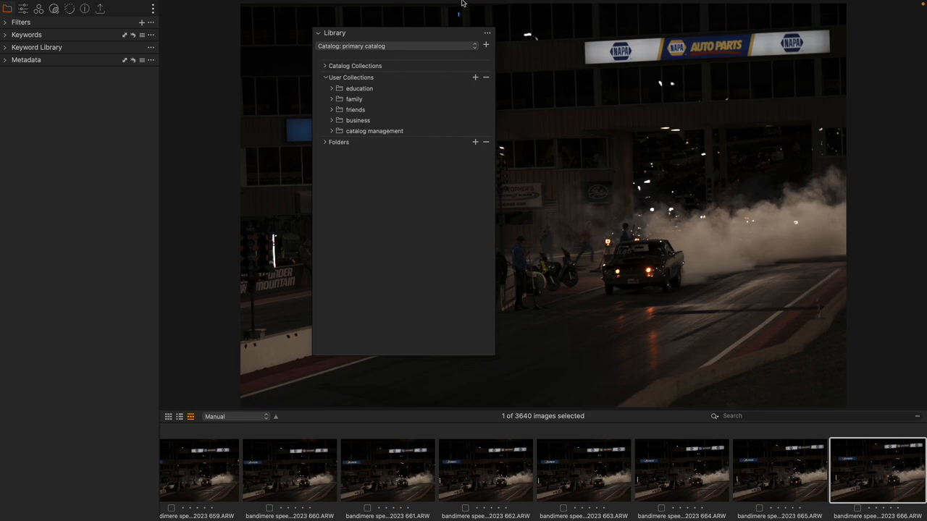
mouse_move(472, 78)
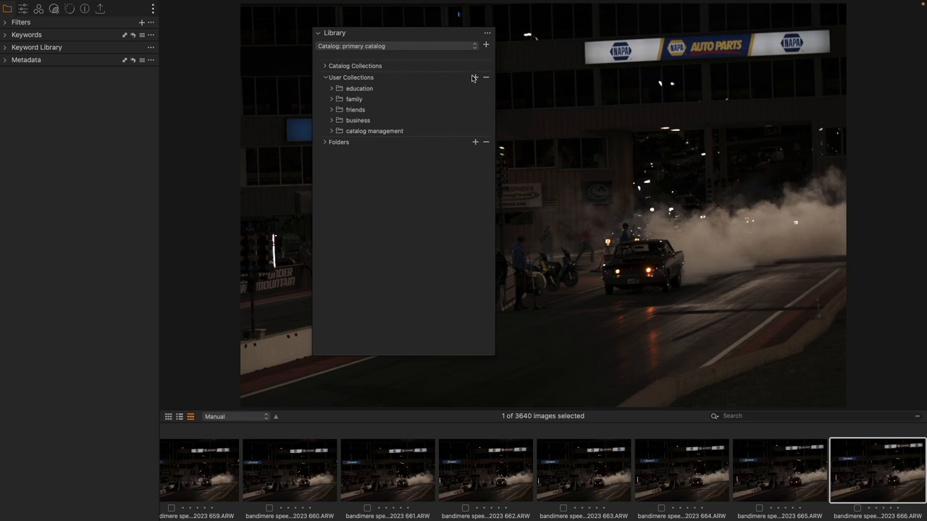
Show the Album / Smart Album / Project / Group choices via the User Collections + button
left_click(475, 79)
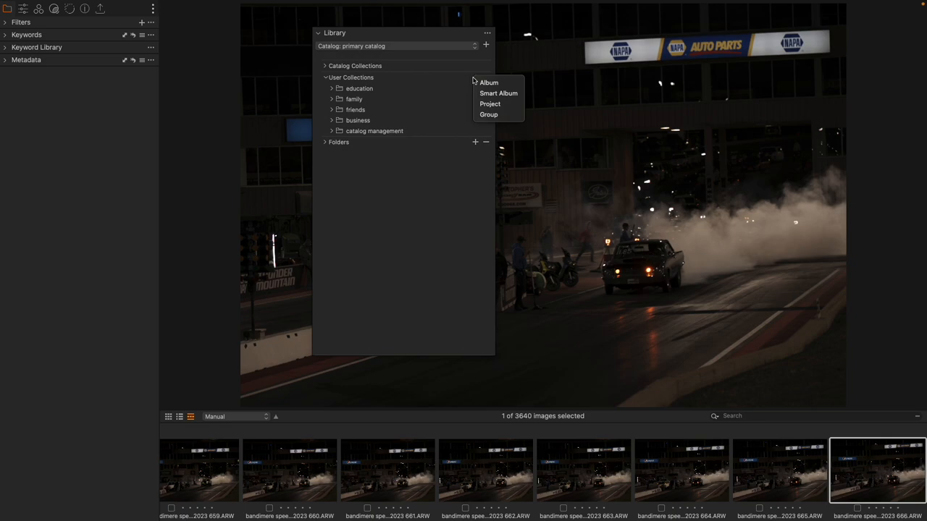
mouse_move(348, 93)
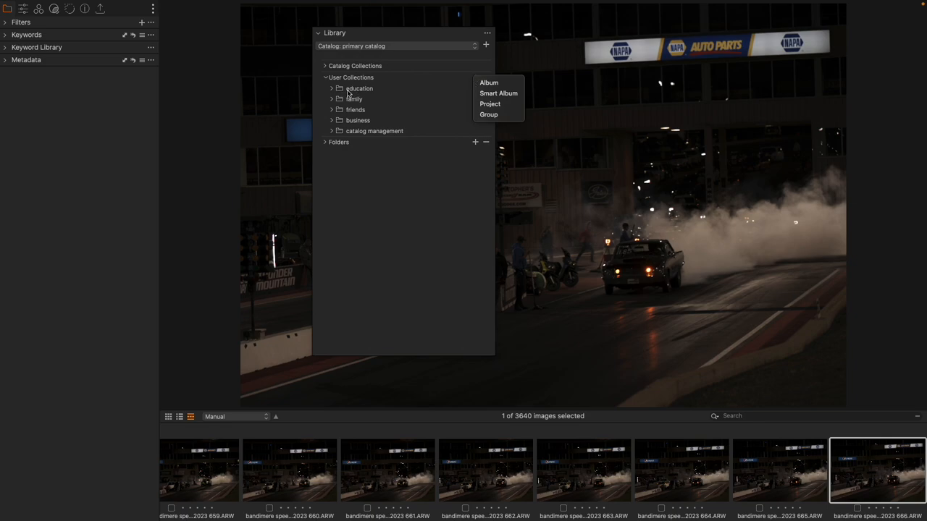
mouse_move(382, 95)
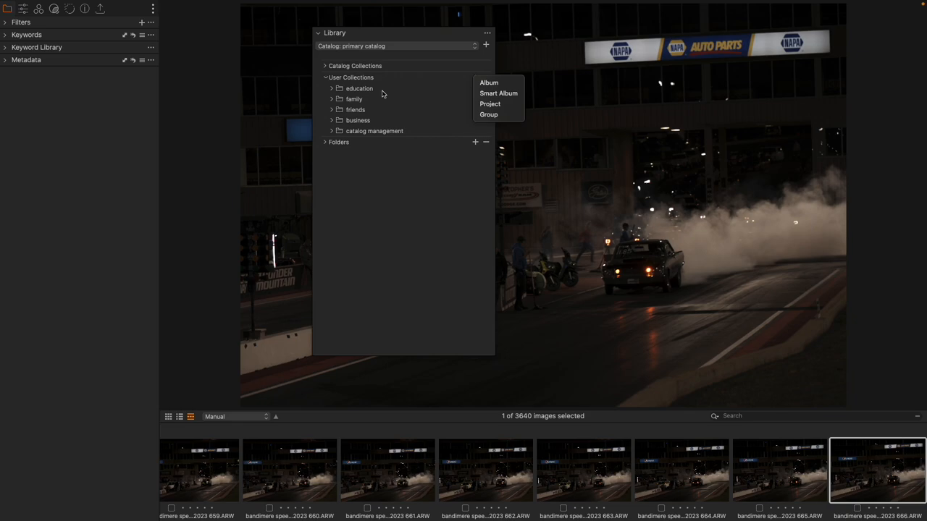
mouse_move(507, 105)
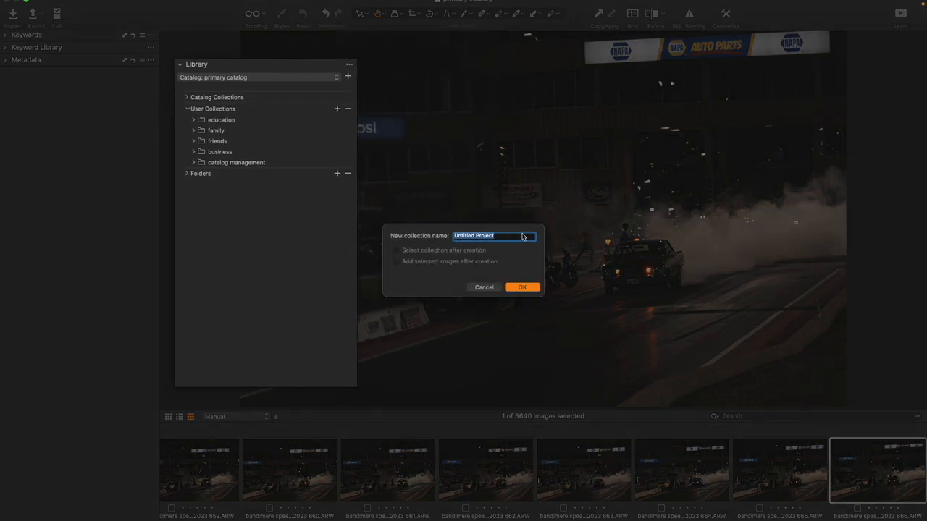
Create a project called 'name' under User Collections and select it
type("name")
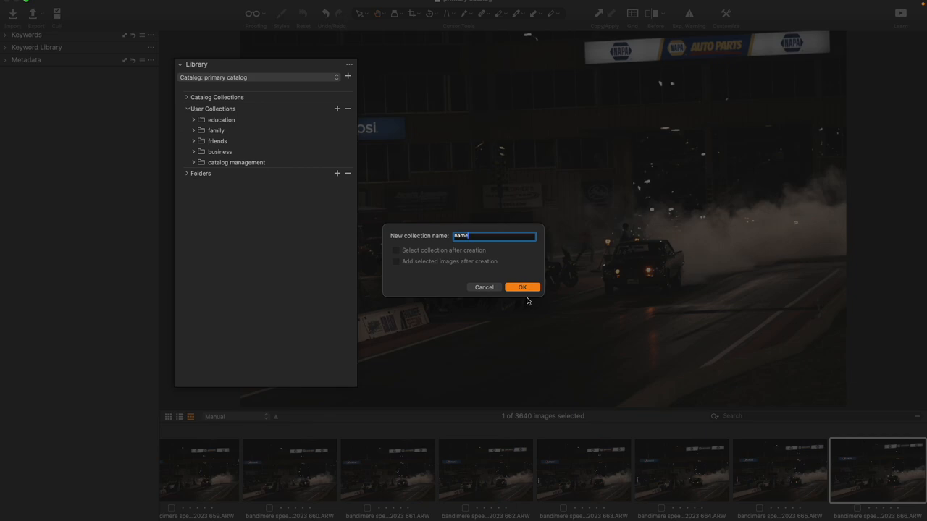
left_click(521, 286)
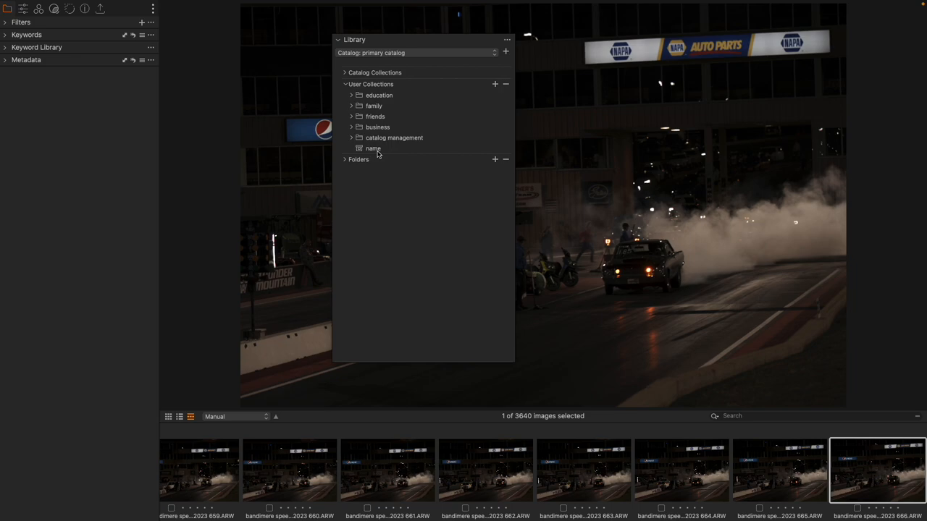
left_click(374, 148)
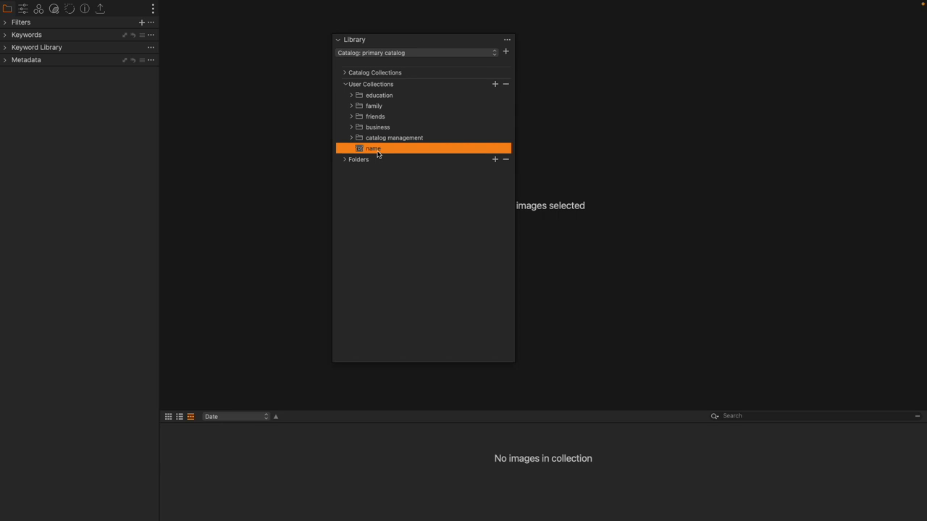
Add a smart album '5 star images' whose rule is Rating equals five stars
left_click(496, 84)
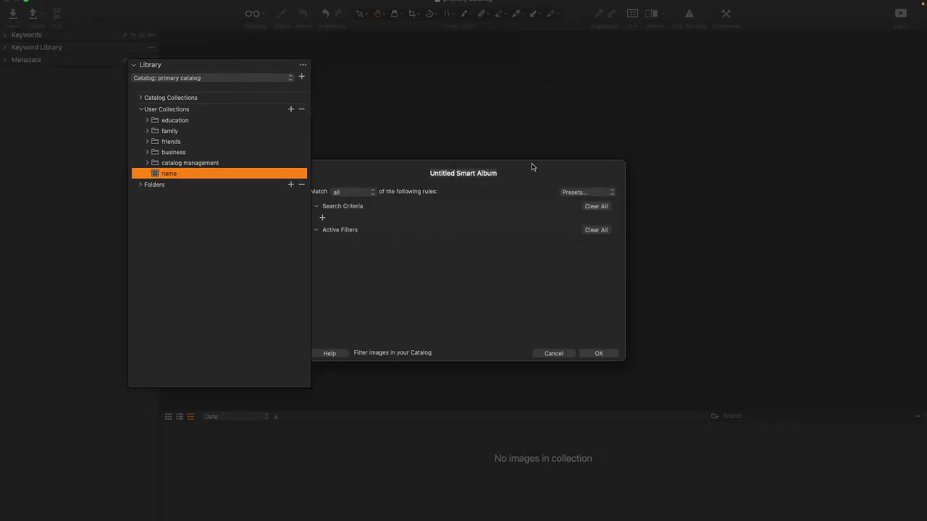
type("5 star images")
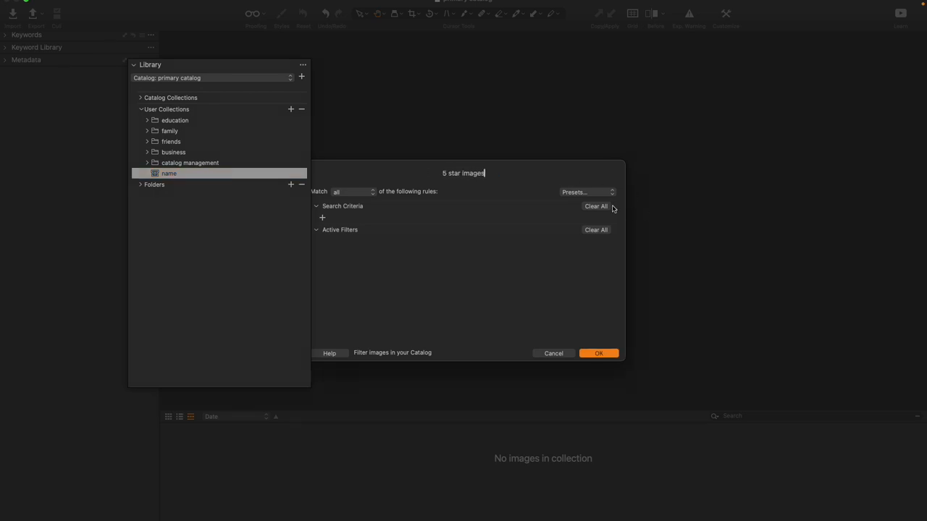
left_click(322, 217)
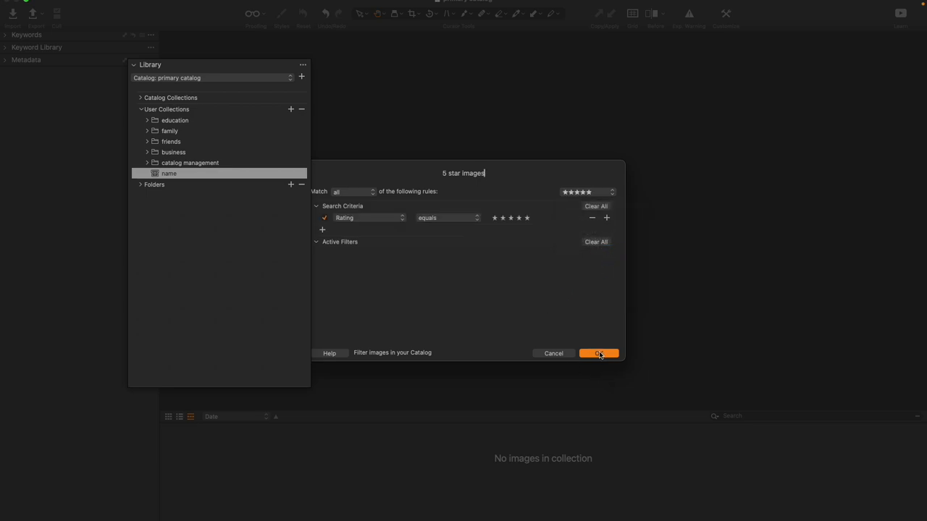
left_click(598, 353)
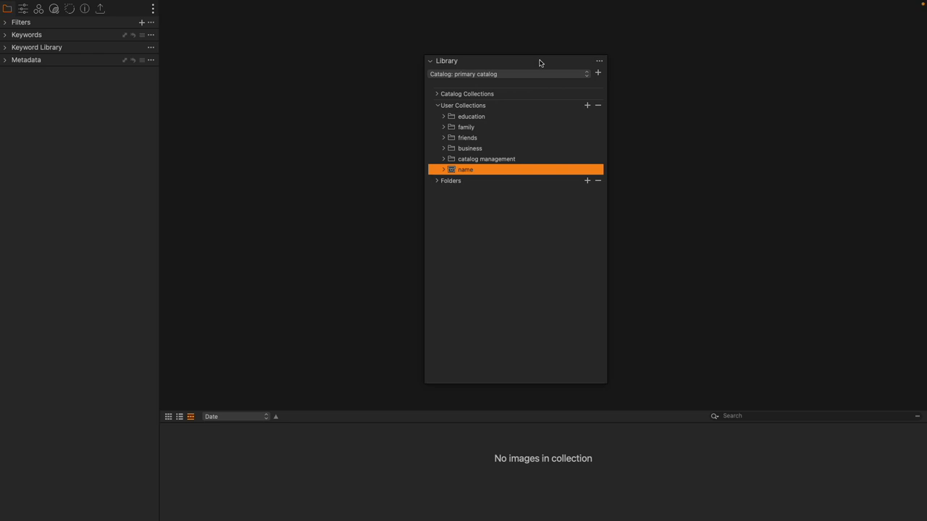
Expand the name project and select its new 5 star images smart album
left_click(443, 170)
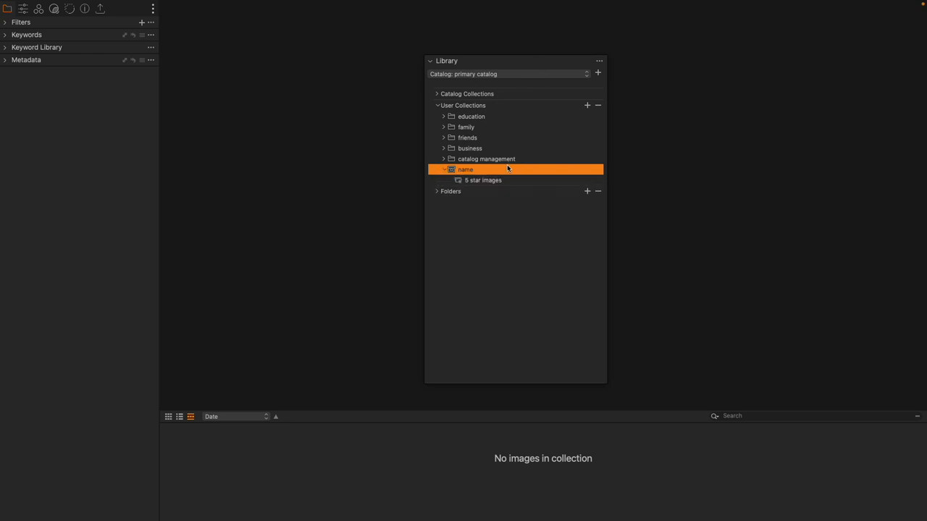
left_click(483, 179)
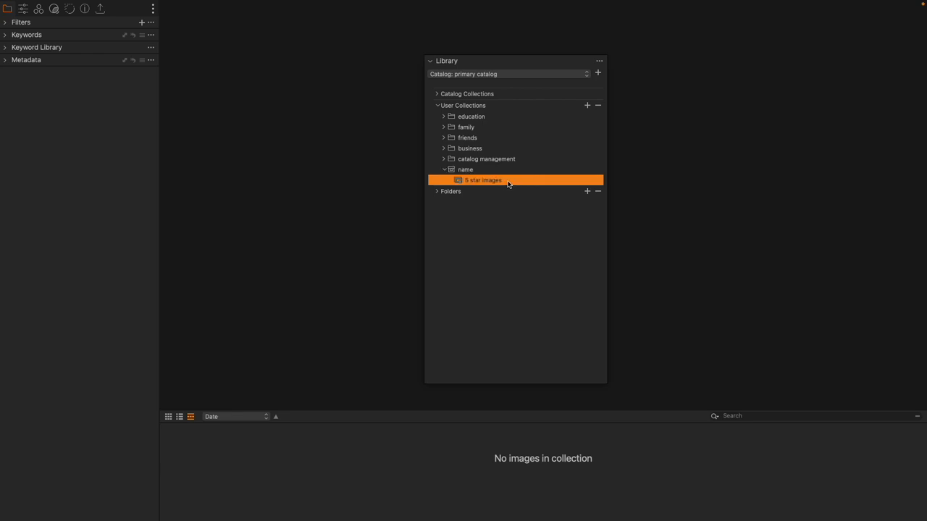
mouse_move(741, 493)
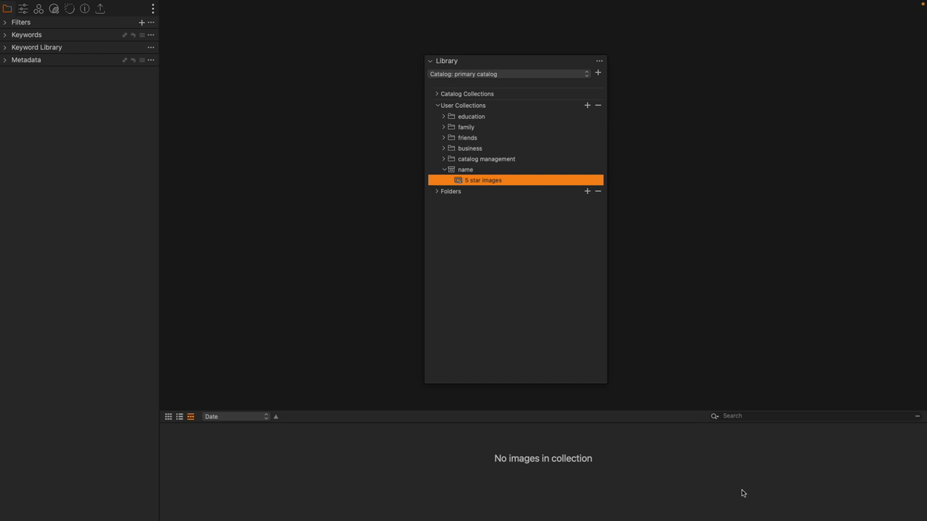
mouse_move(714, 454)
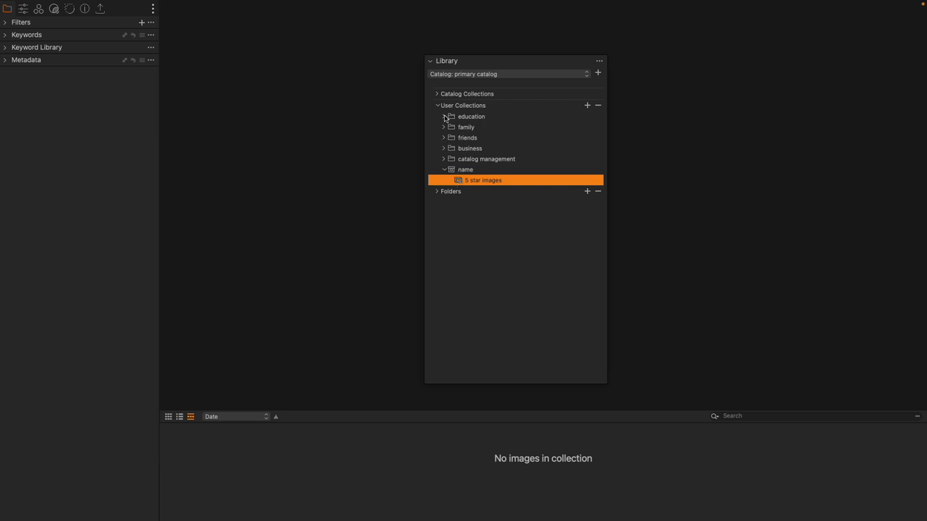
Expand the education group to reveal the zoo lights album with its 432 images
left_click(443, 115)
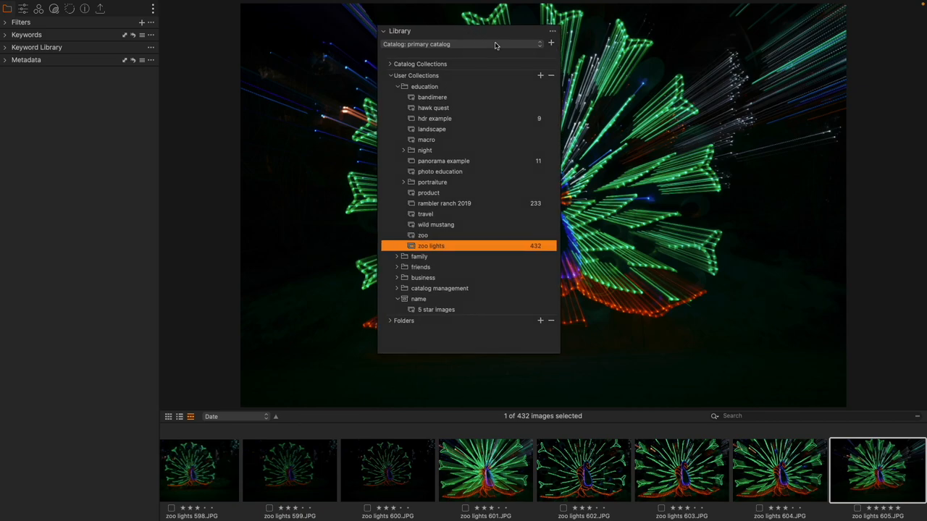
mouse_move(478, 249)
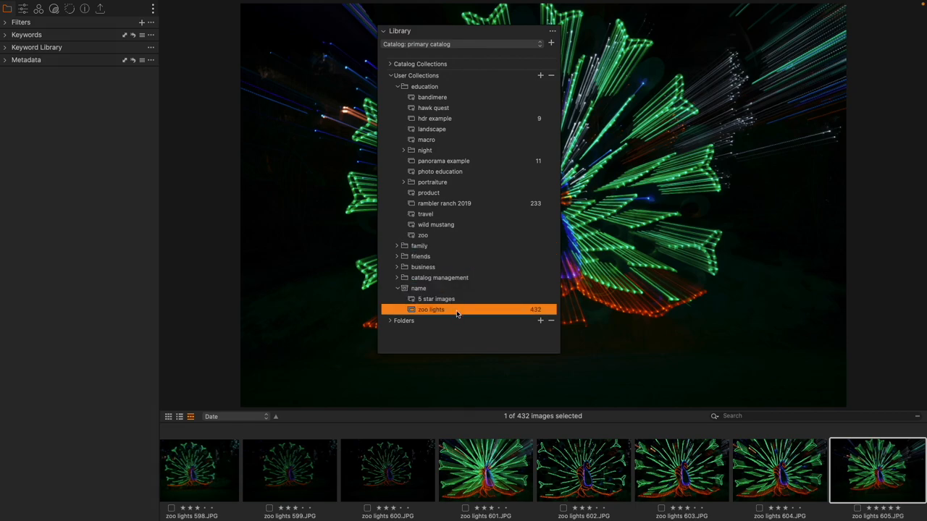
mouse_move(457, 313)
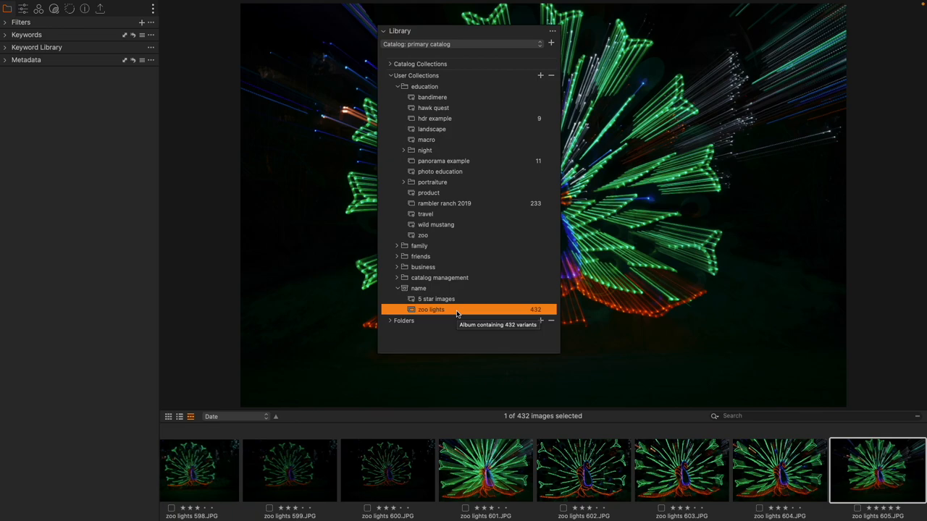
mouse_move(466, 313)
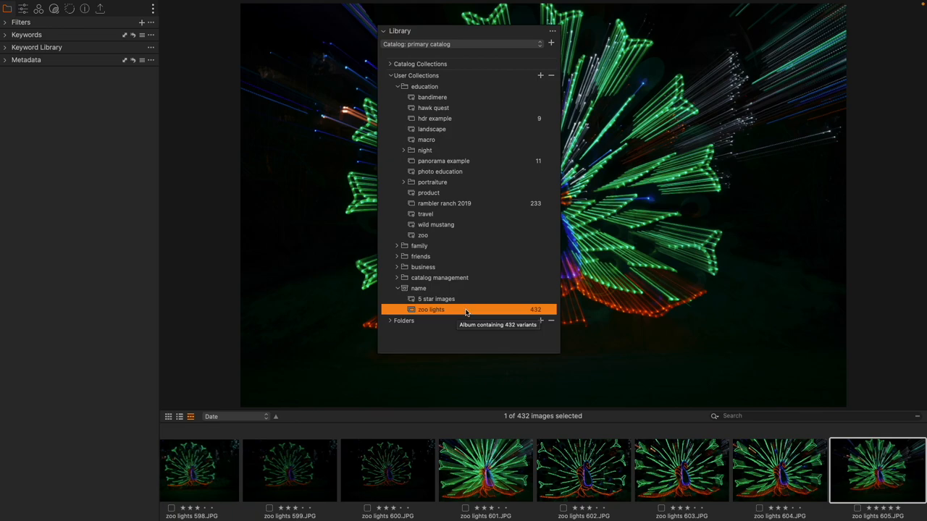
mouse_move(470, 311)
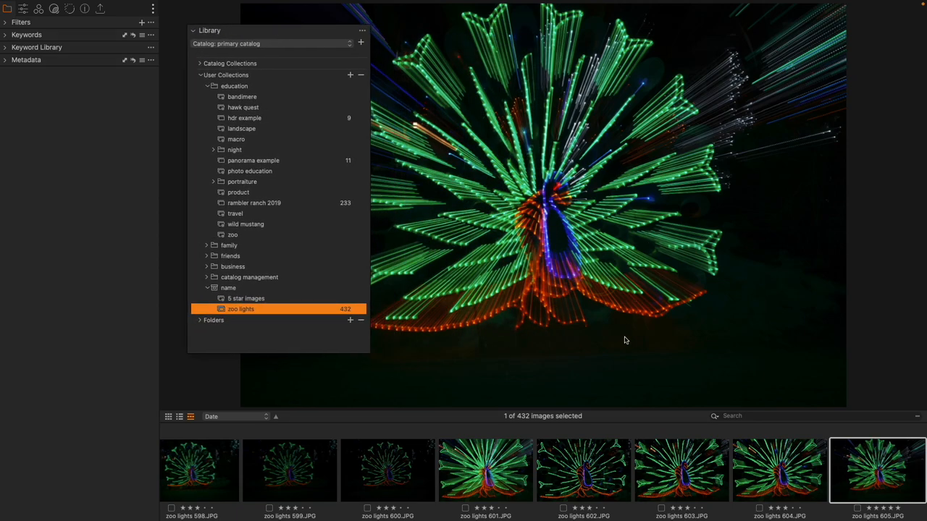
mouse_move(373, 468)
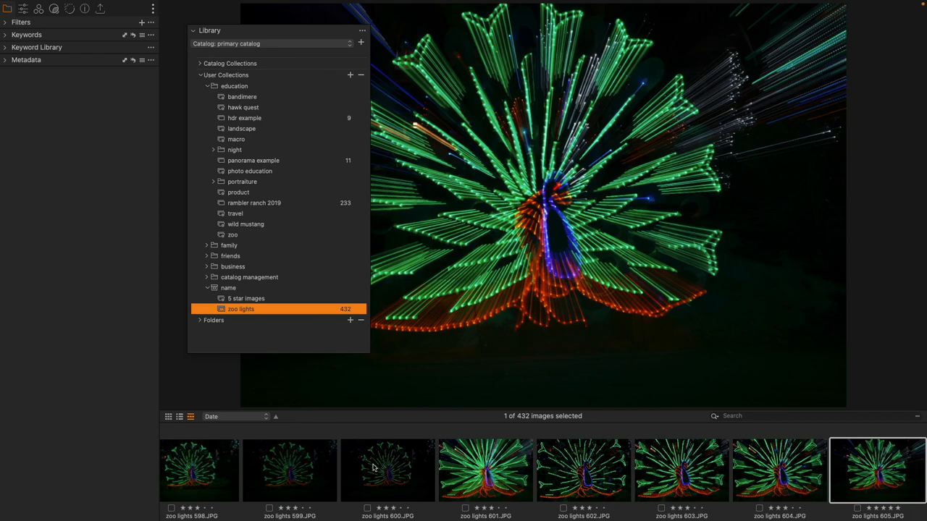
Browse zoo lights thumbnails, then view the 5 star images album and one of its three images
left_click(388, 471)
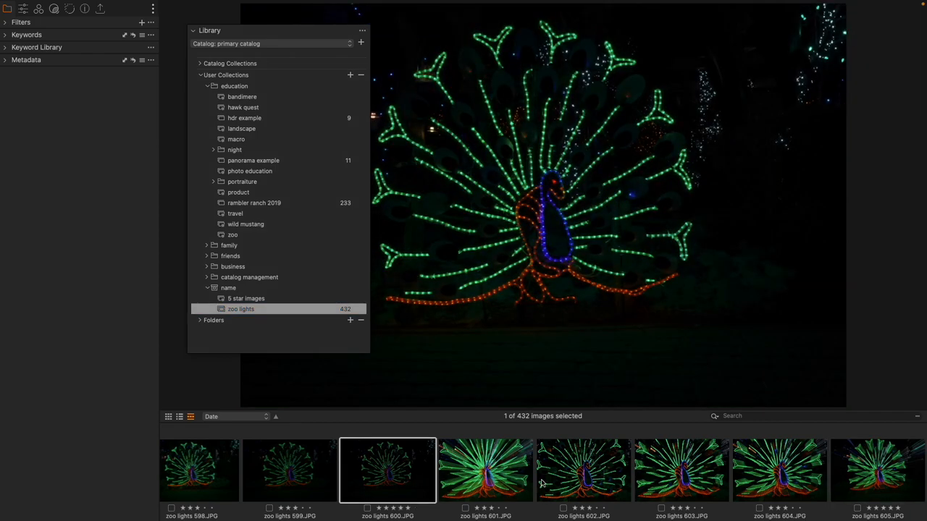
left_click(582, 470)
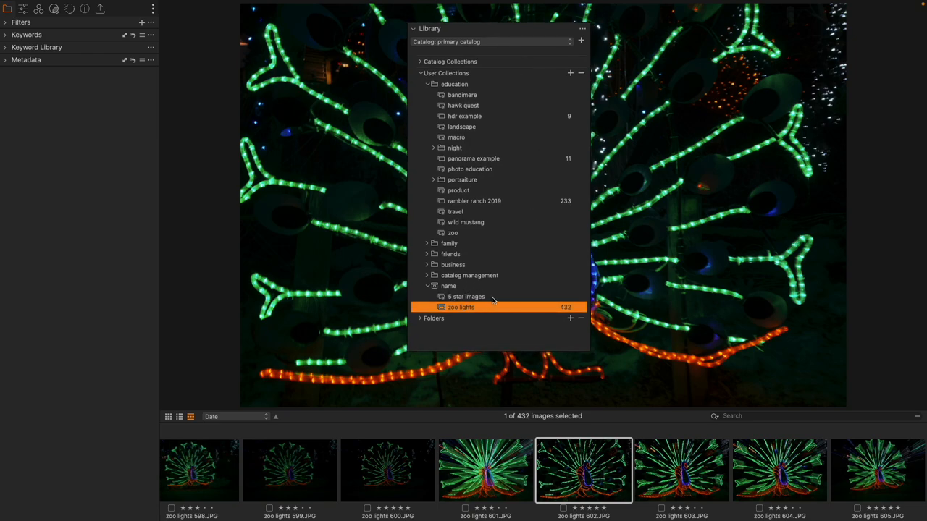
left_click(467, 296)
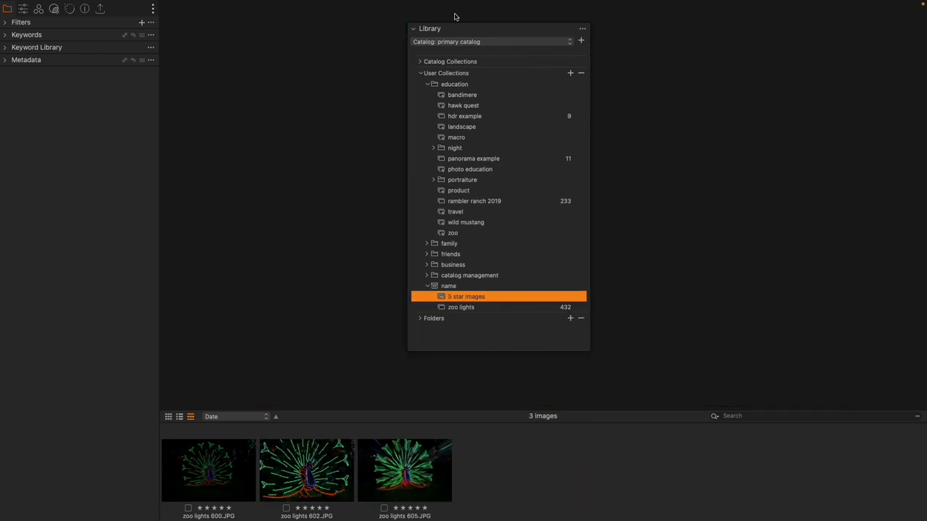
left_click(209, 470)
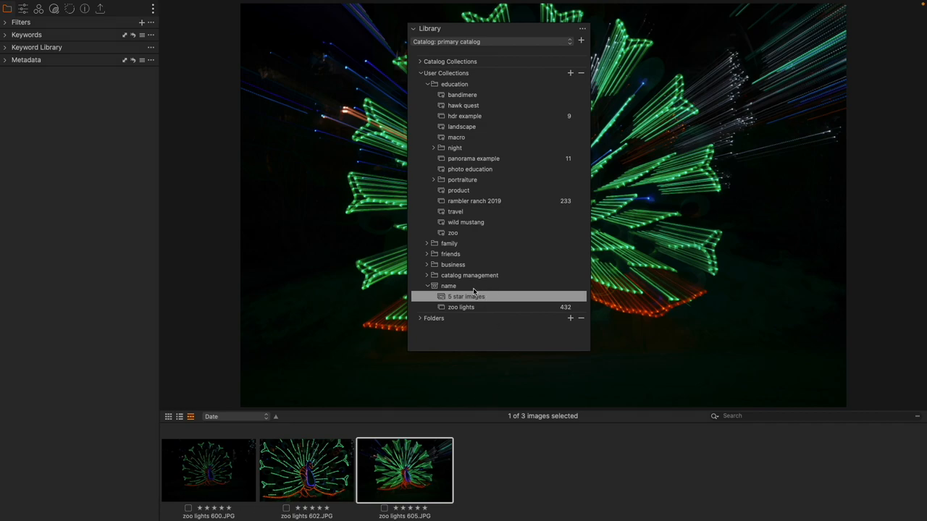
mouse_move(496, 297)
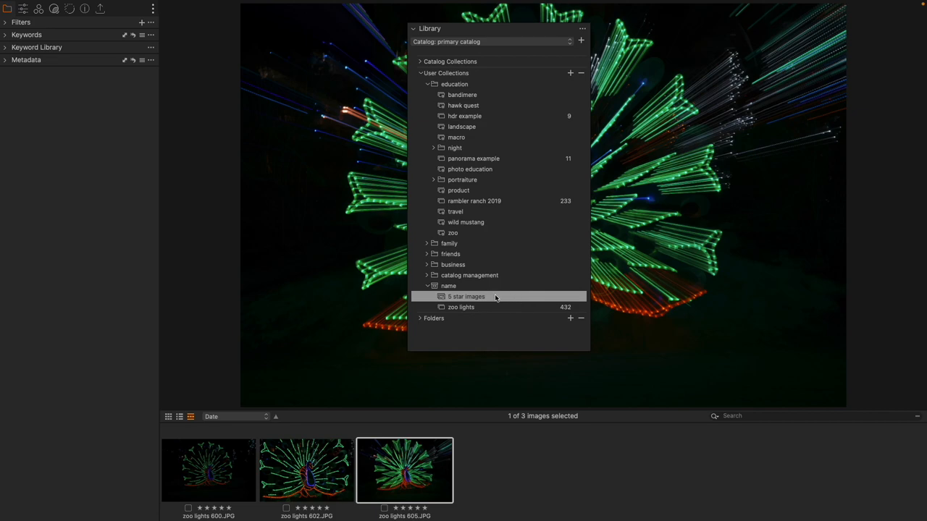